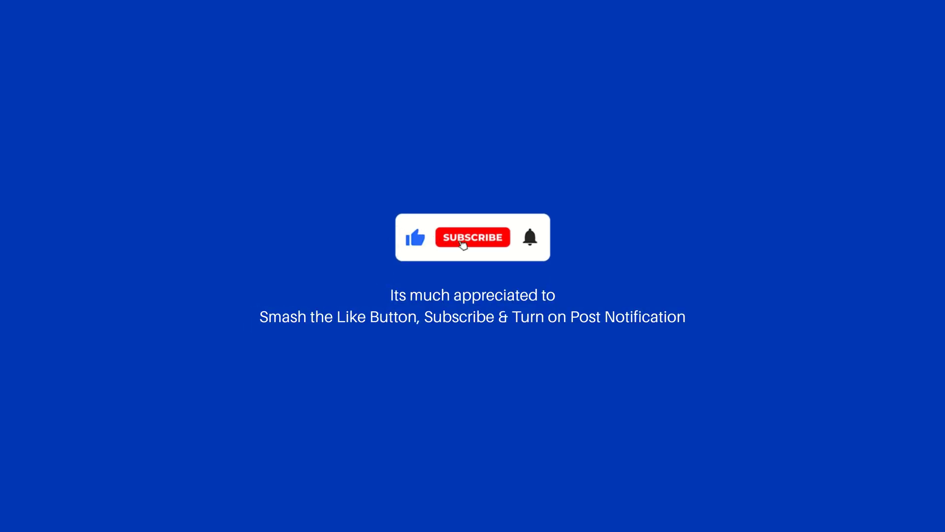
# Bring up the Photoshop Home screen listing the recent denim-shirt portrait
pyautogui.click(471, 237)
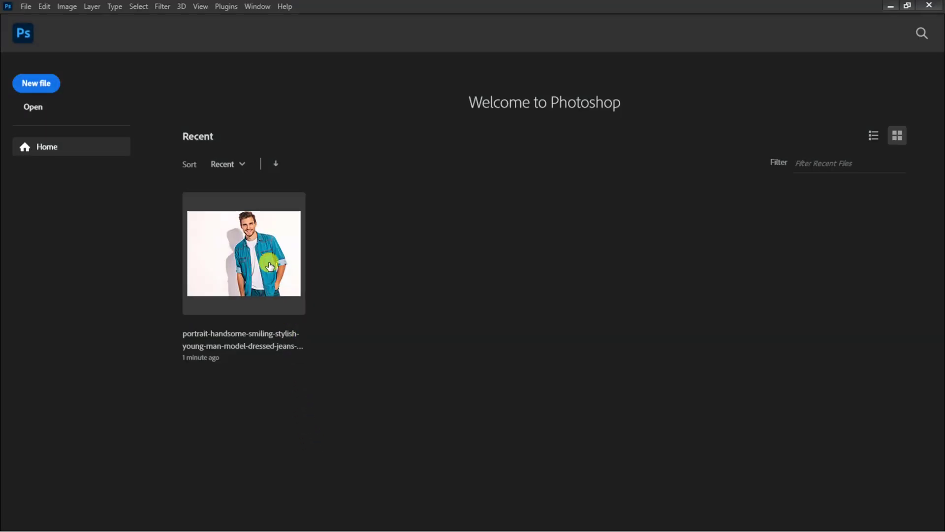
# Open the recent denim-shirt portrait and duplicate its Background layer into 'Background copy'
pyautogui.doubleClick(243, 253)
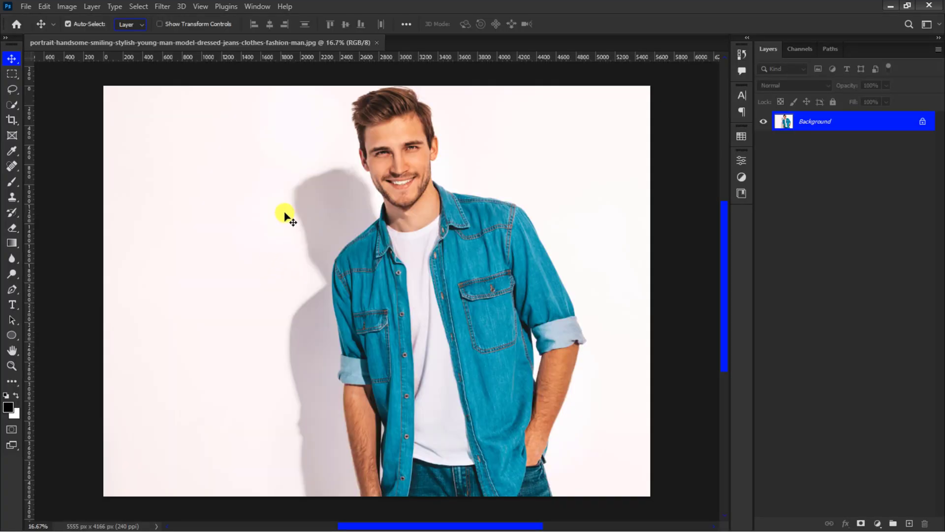
pyautogui.moveTo(367, 482)
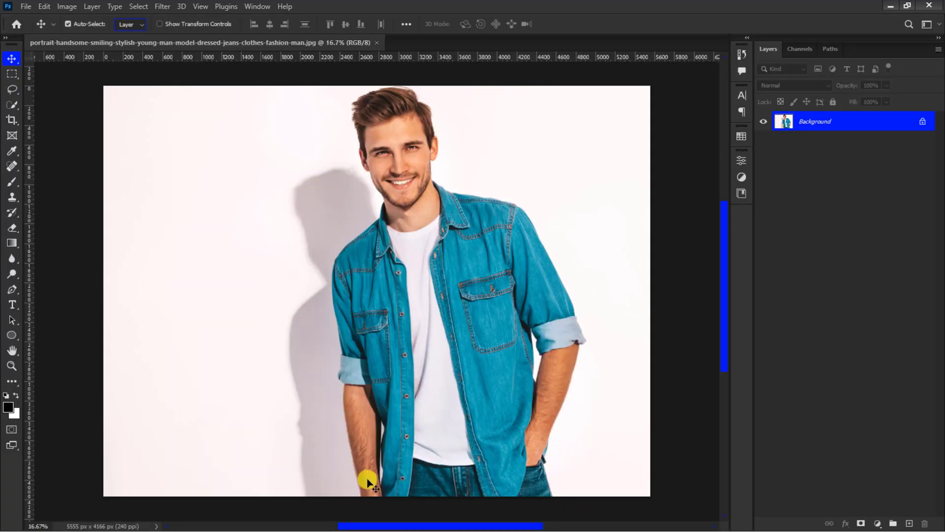
pyautogui.moveTo(286, 473)
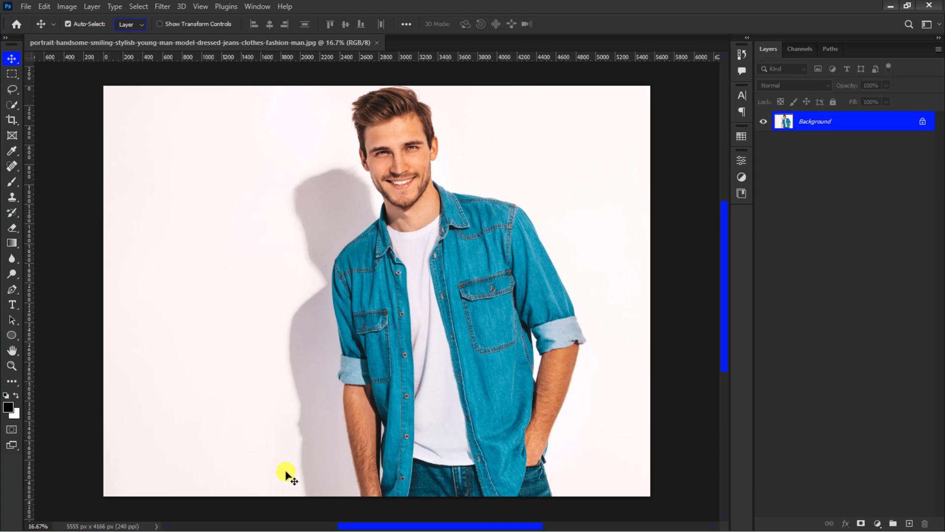
pyautogui.moveTo(375, 378)
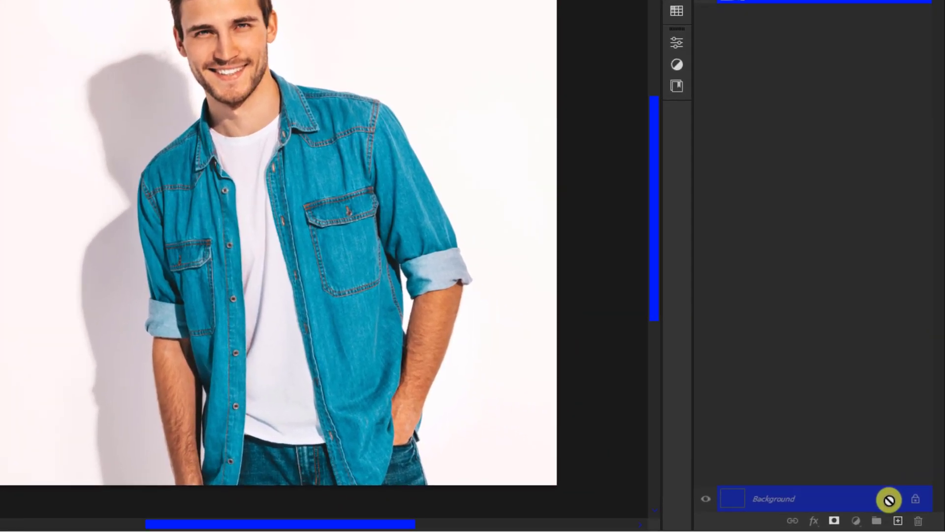
pyautogui.click(903, 521)
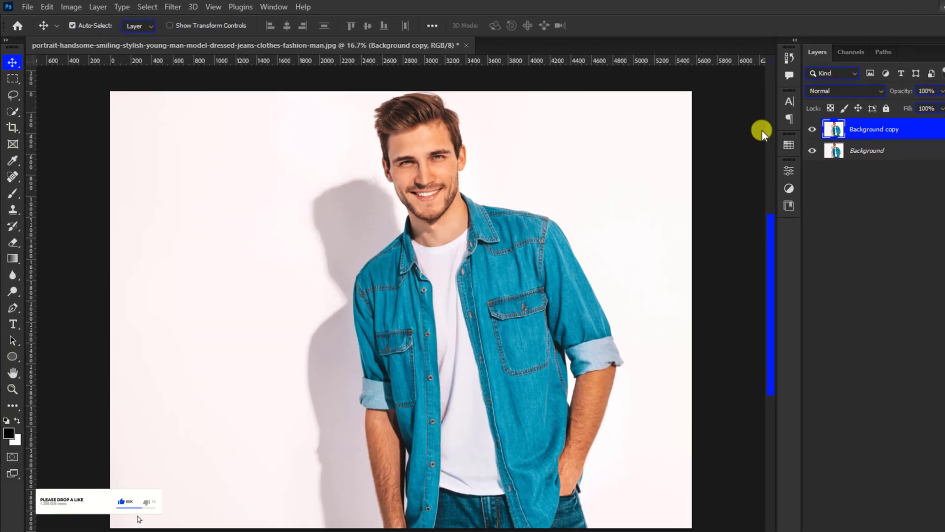
# Run Select Subject with the Quick Selection tool in Cloud (Detailed results) mode to select the man
pyautogui.click(12, 151)
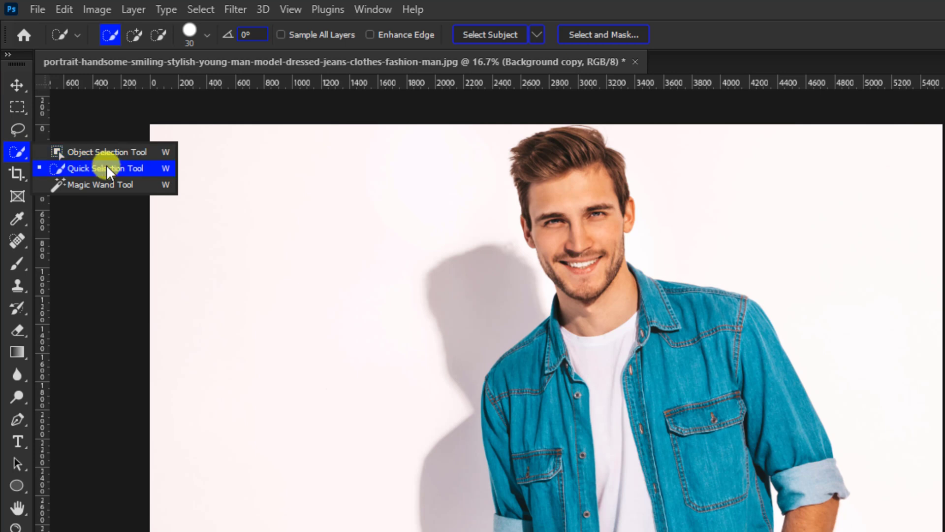
pyautogui.click(107, 168)
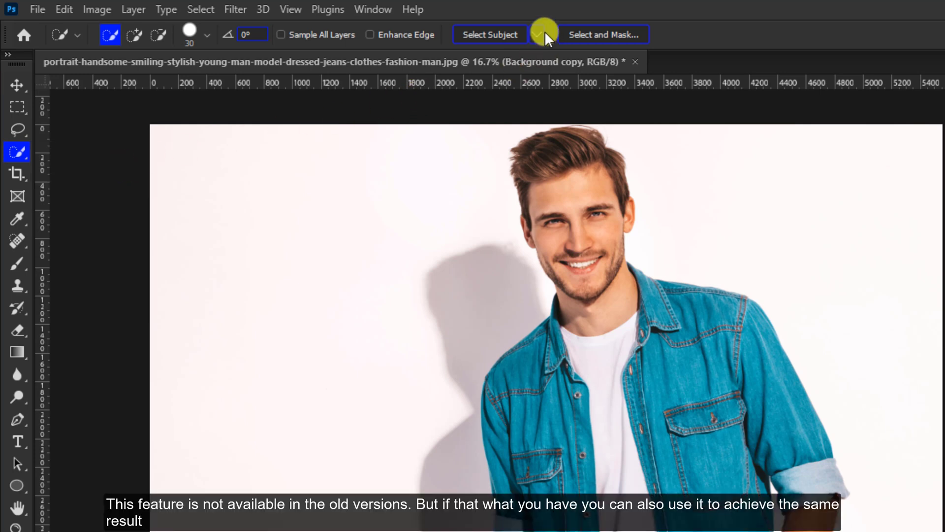
pyautogui.click(540, 34)
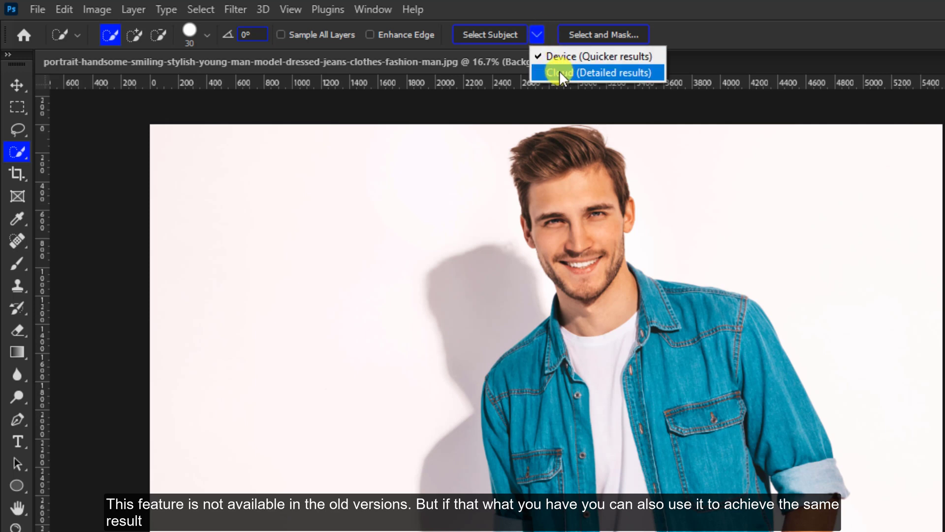
pyautogui.click(601, 71)
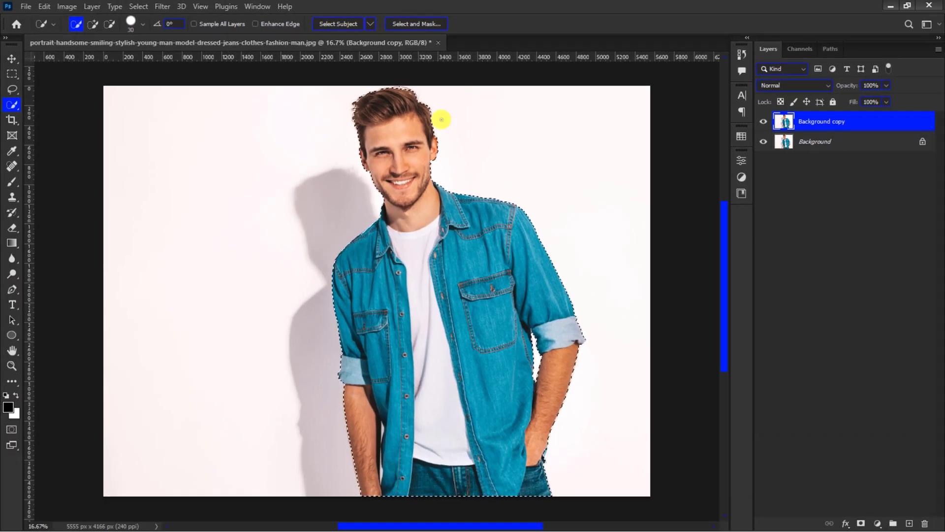
# Add a layer mask to Background copy from the man's selection outline
pyautogui.click(848, 522)
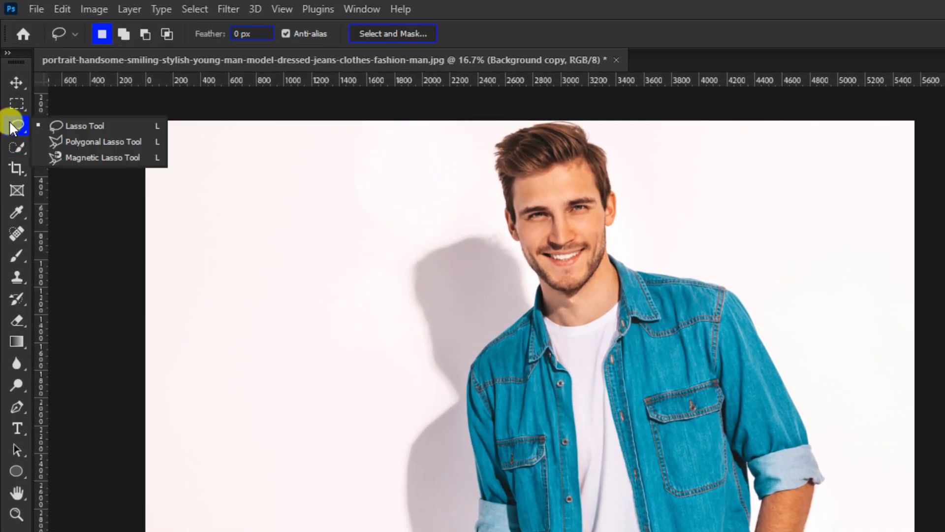
# Lasso a freehand selection around the grey wall shadow left of the man
pyautogui.click(85, 125)
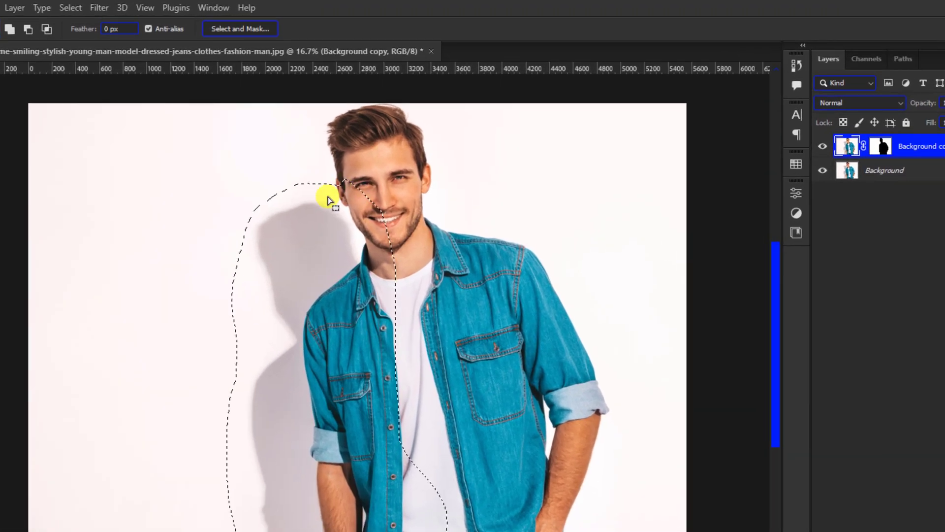
# Fill the shadow selection with Content-Aware contents, leaving plain white wall
pyautogui.rightClick(328, 199)
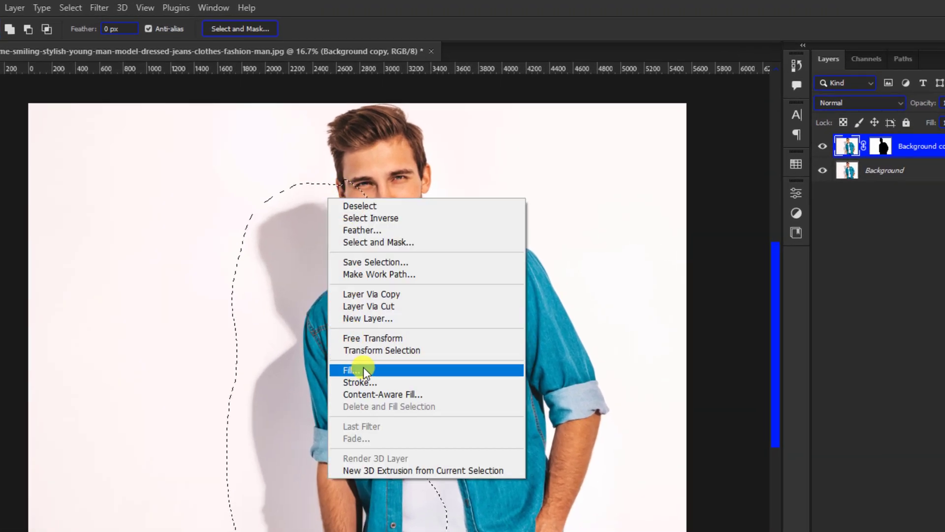
pyautogui.click(352, 369)
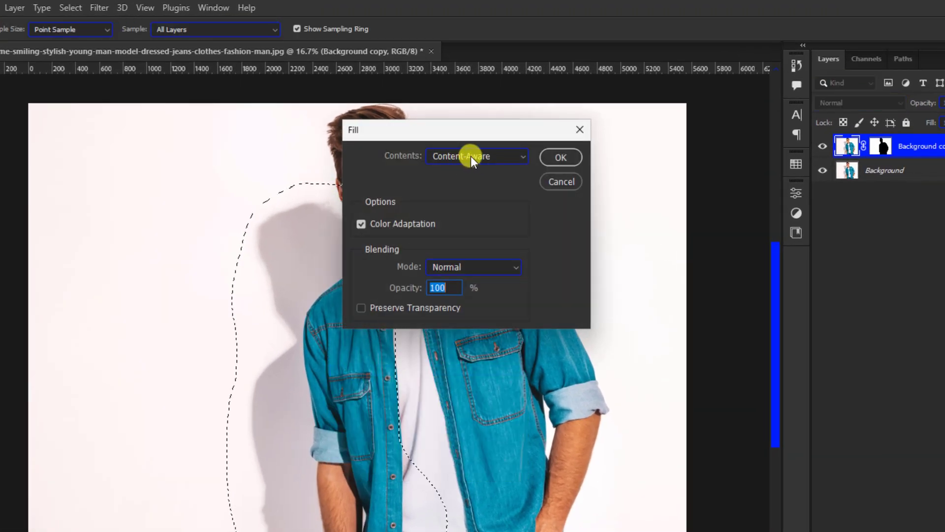
pyautogui.click(477, 156)
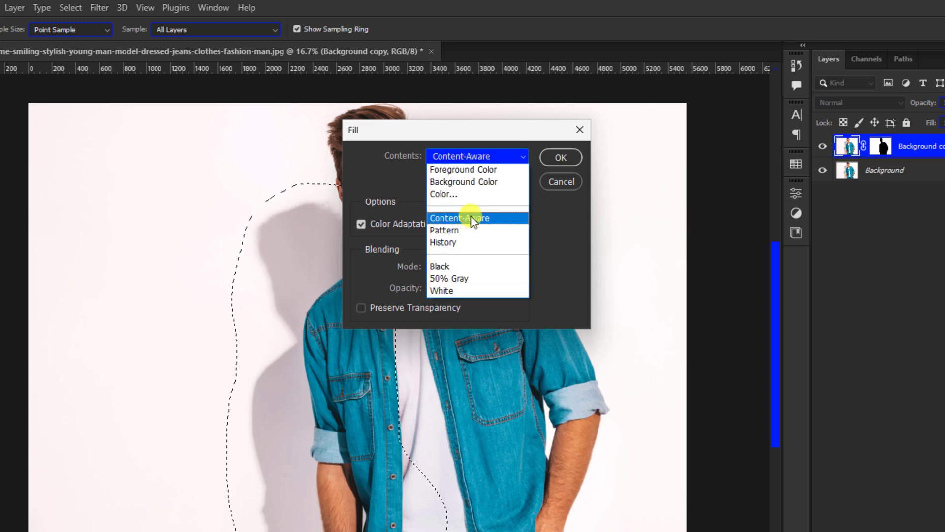
pyautogui.click(459, 218)
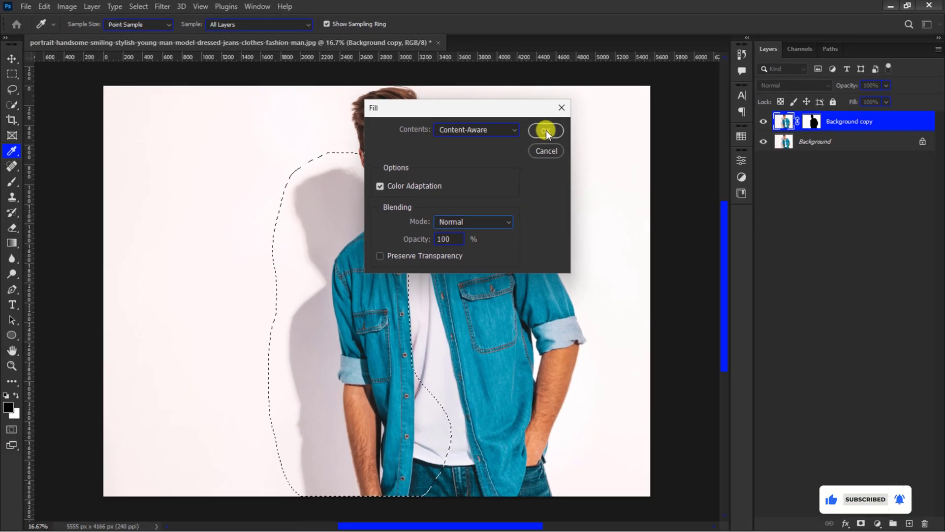
pyautogui.click(544, 131)
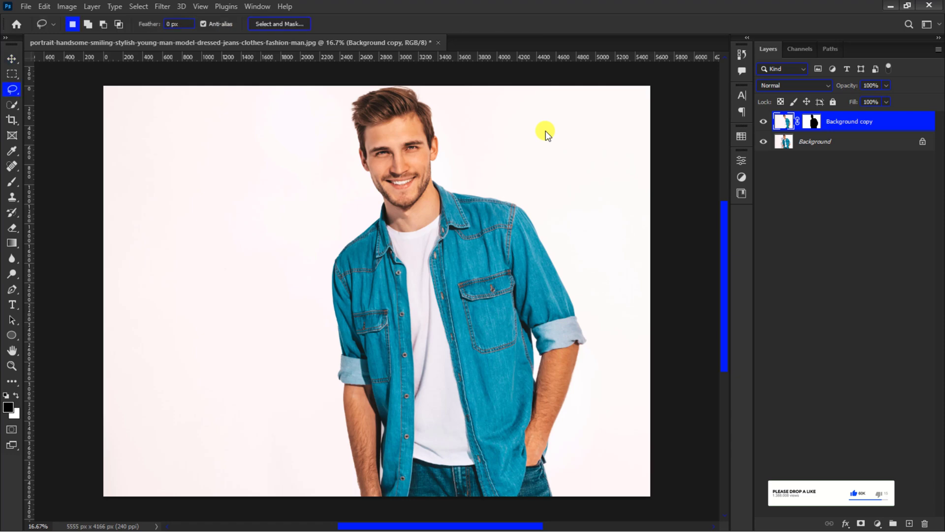
# Select Background and Background copy together and merge them into one layer
pyautogui.click(11, 58)
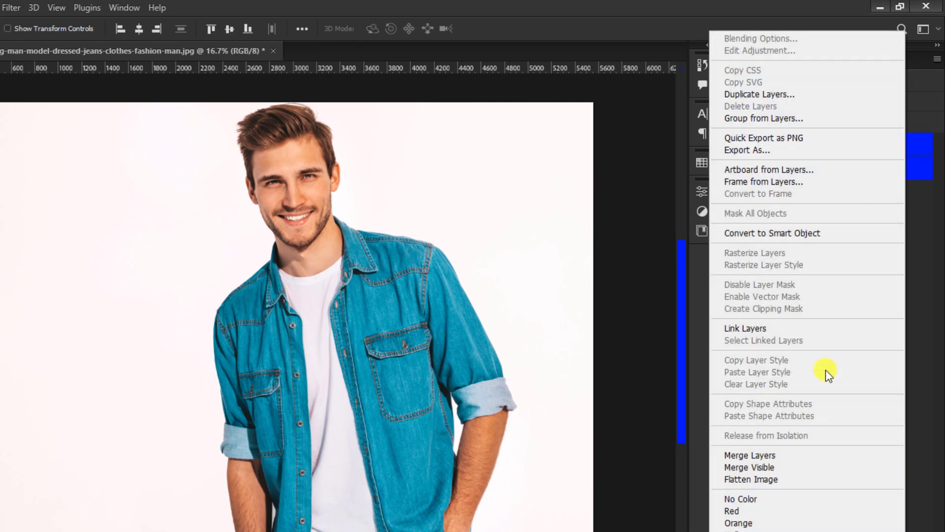
pyautogui.click(759, 94)
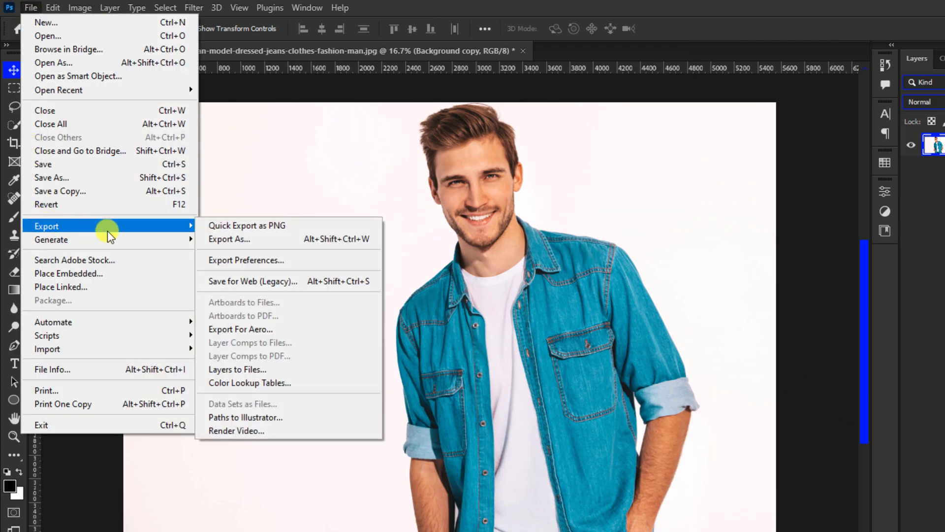
# Export the shadow-free portrait as a full-size 5555×4166 JPG saved to the Desktop
pyautogui.click(229, 238)
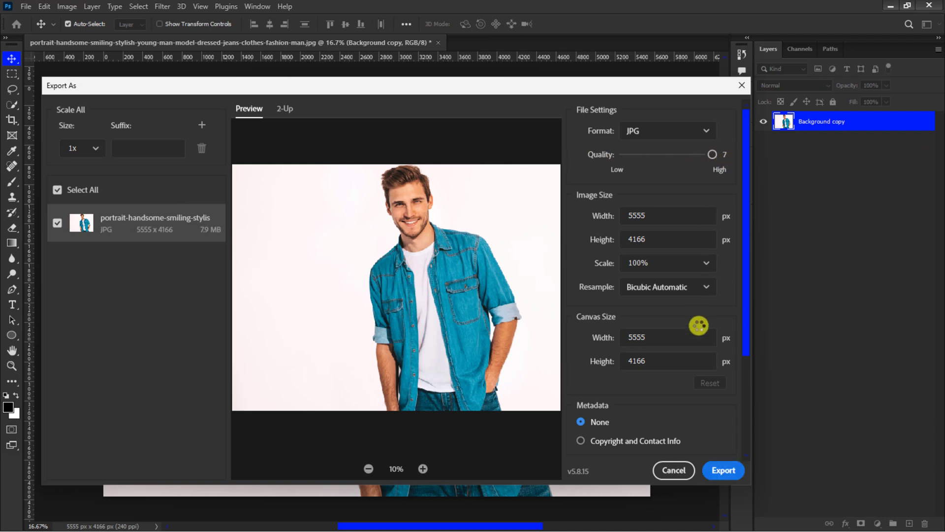
pyautogui.click(722, 470)
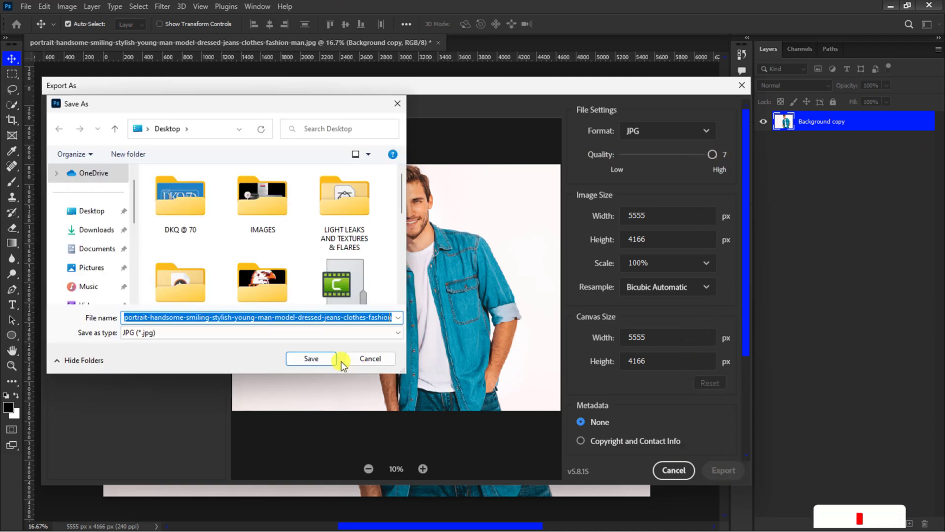
pyautogui.click(312, 358)
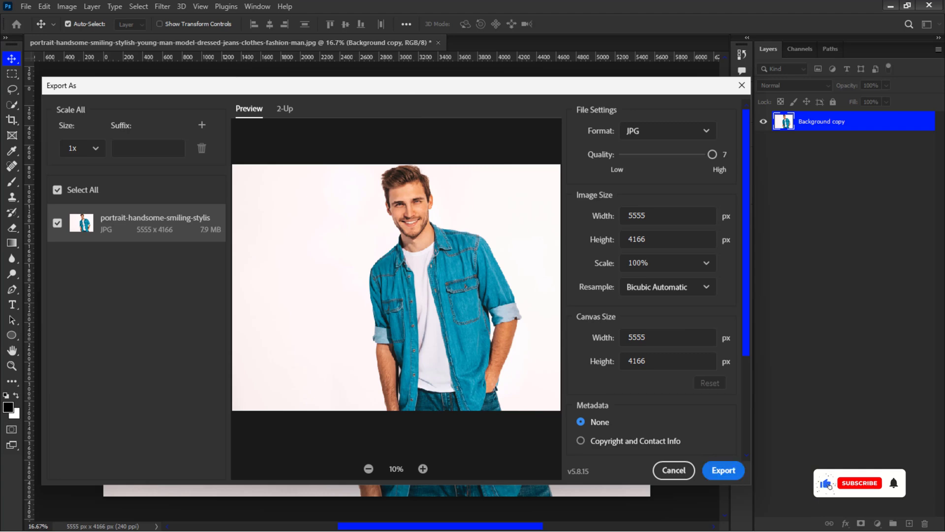